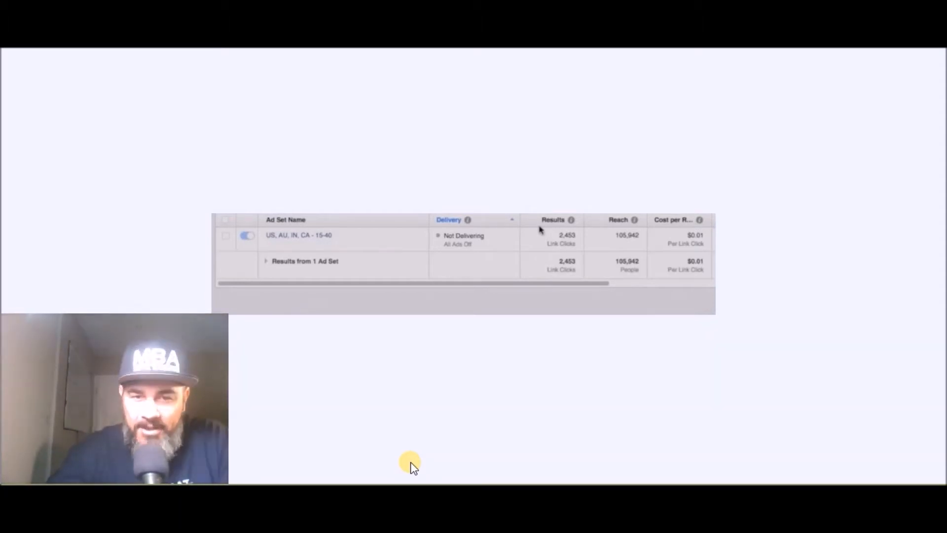
mouse_move(414, 418)
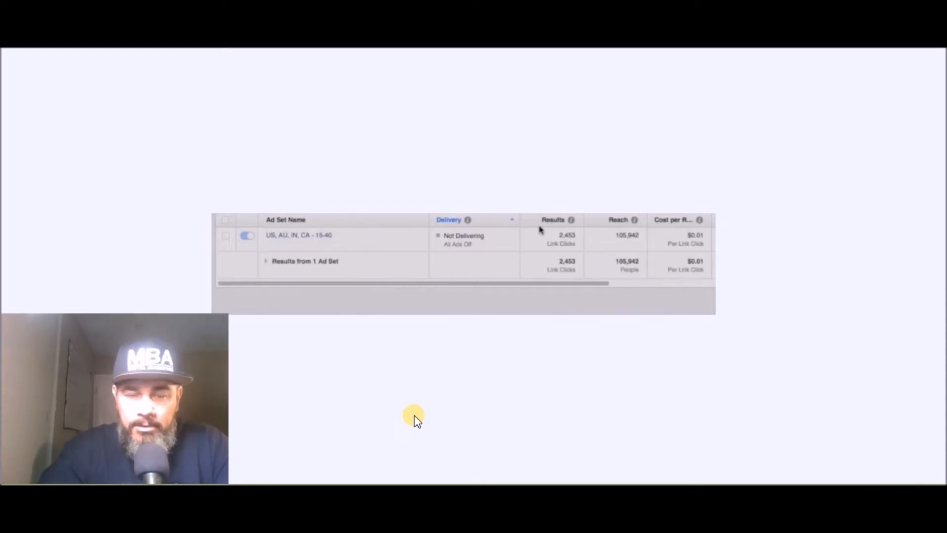
mouse_move(371, 338)
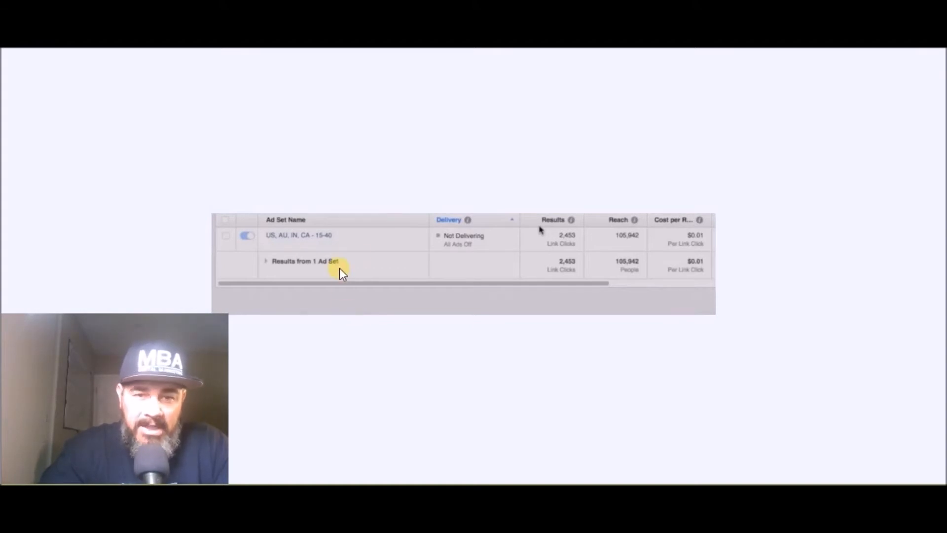
mouse_move(359, 255)
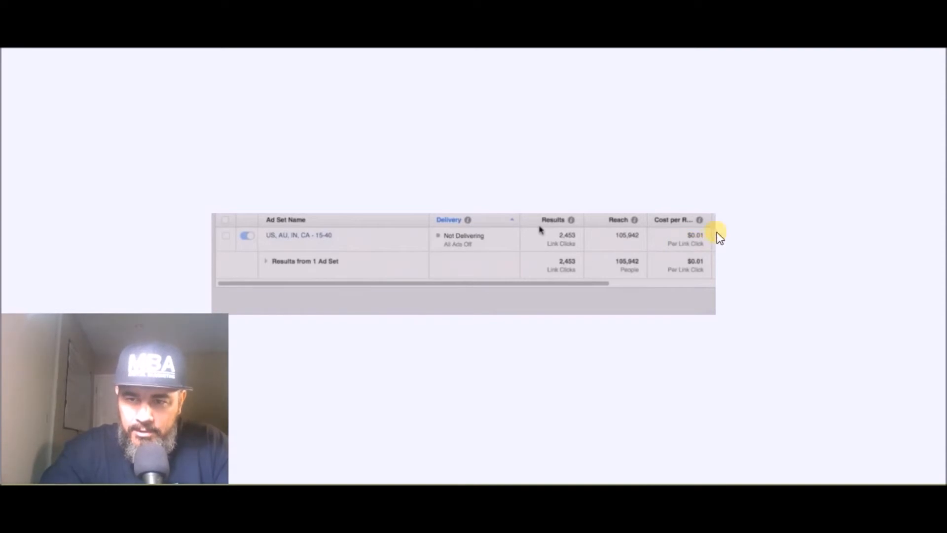
mouse_move(707, 243)
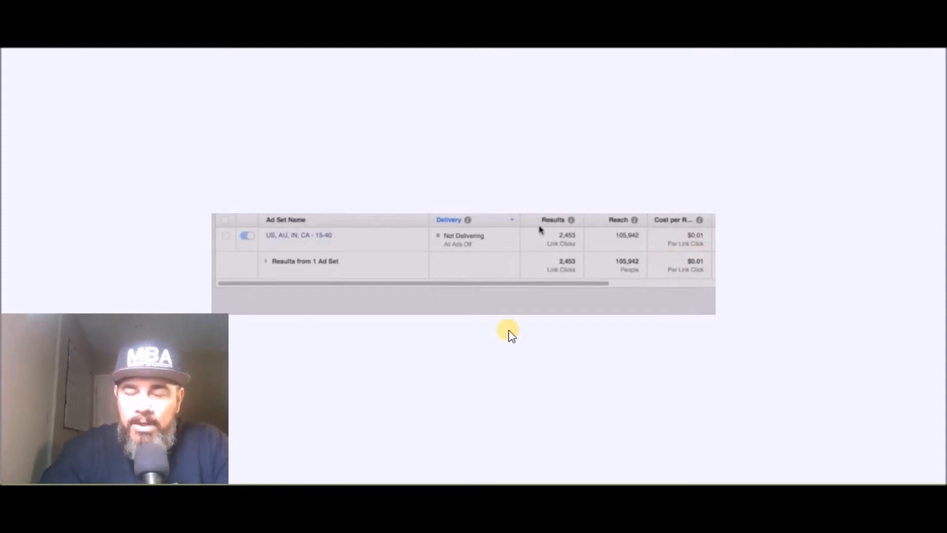
mouse_move(440, 405)
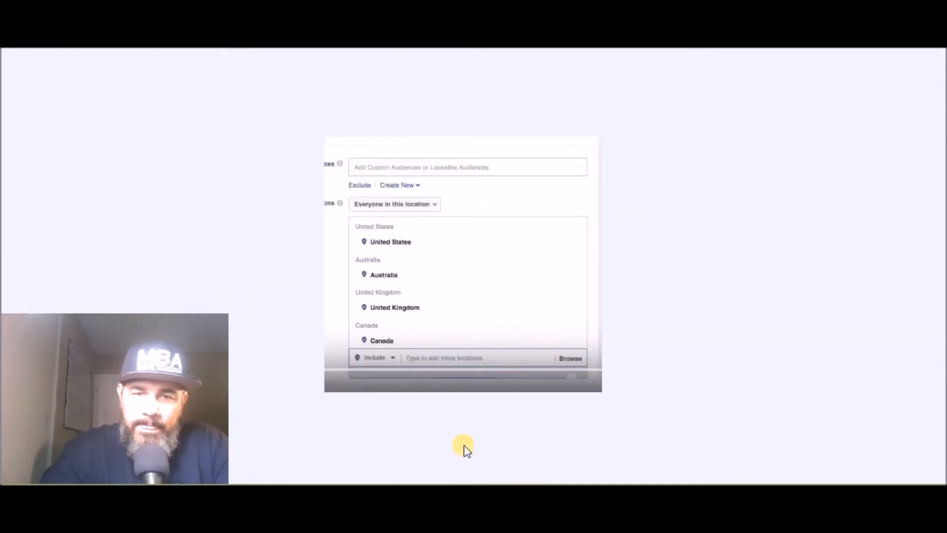
mouse_move(395, 345)
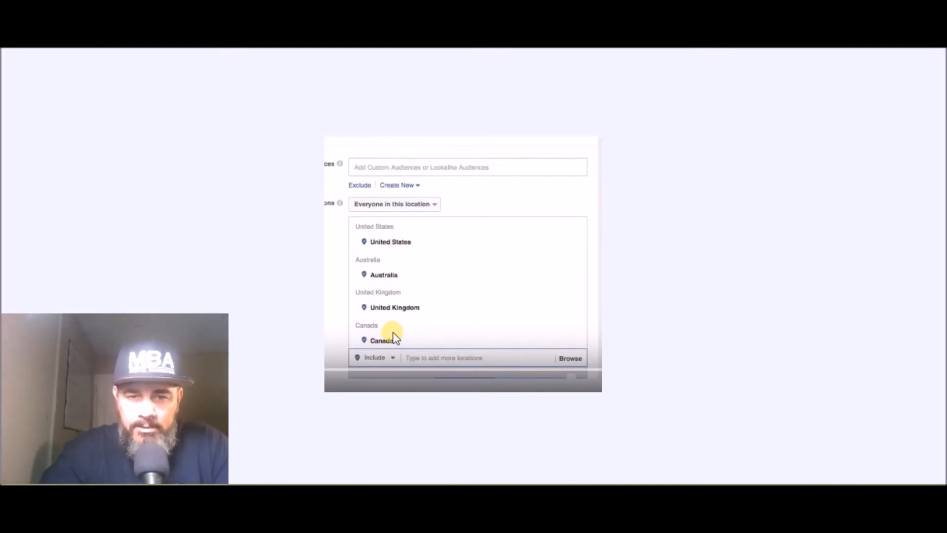
mouse_move(396, 326)
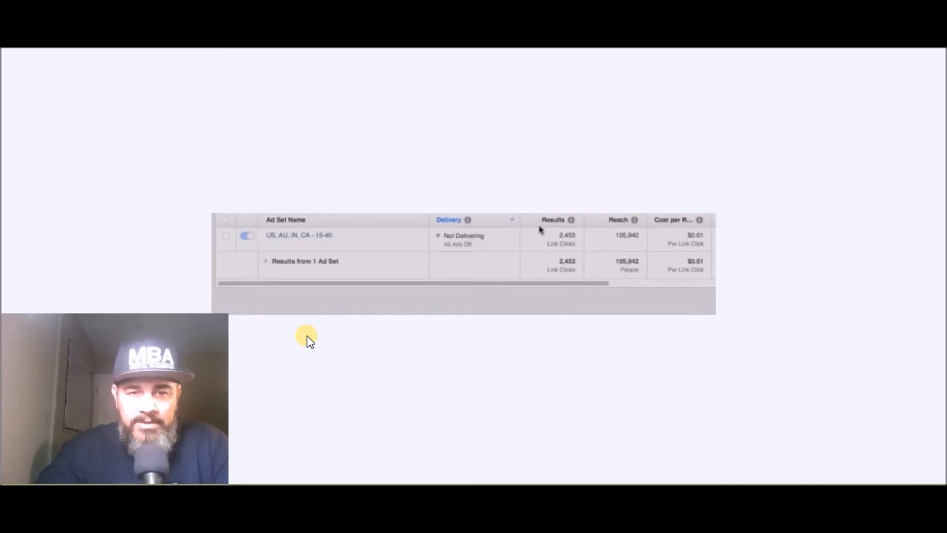
mouse_move(357, 255)
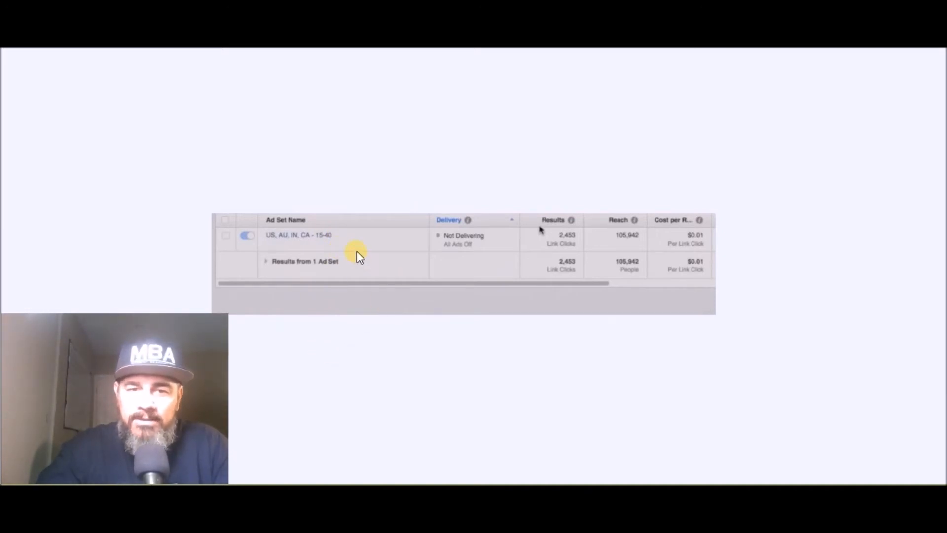
mouse_move(410, 366)
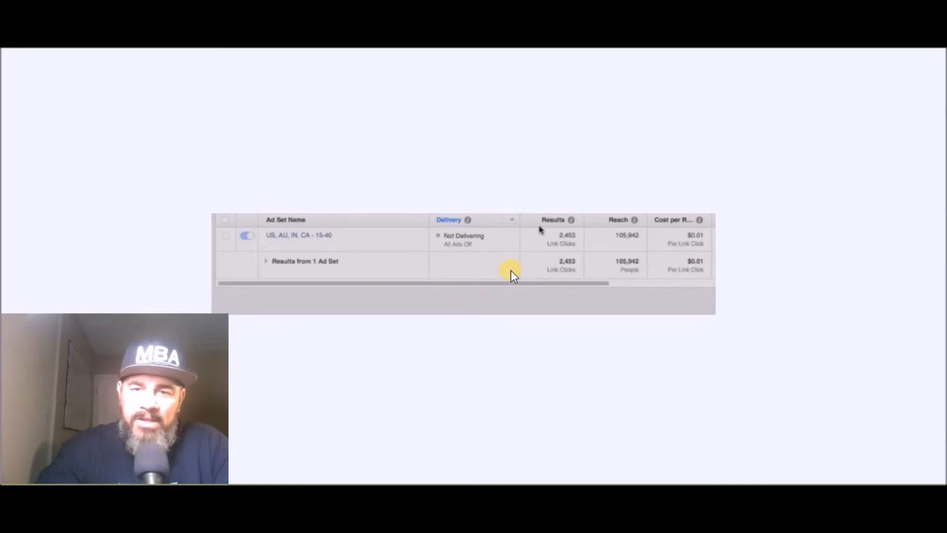
mouse_move(442, 361)
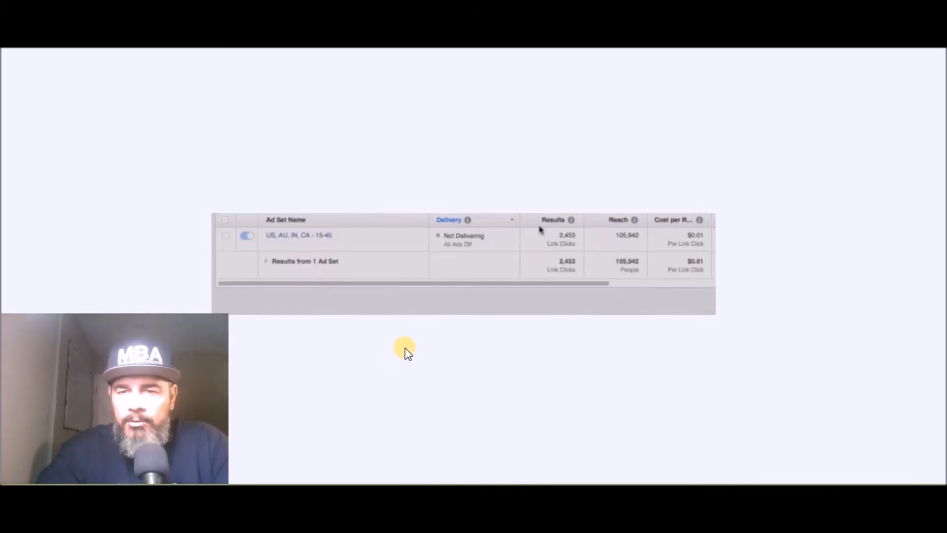
mouse_move(420, 353)
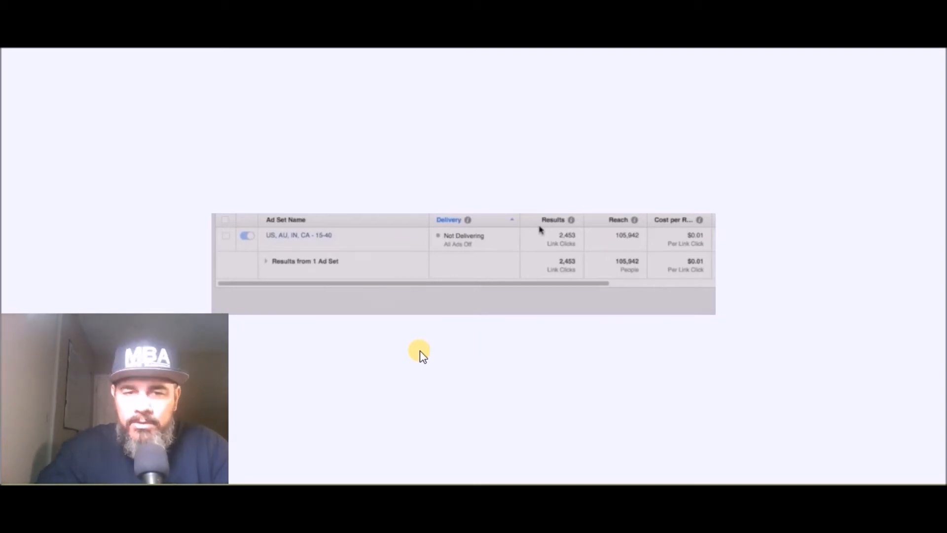
mouse_move(510, 301)
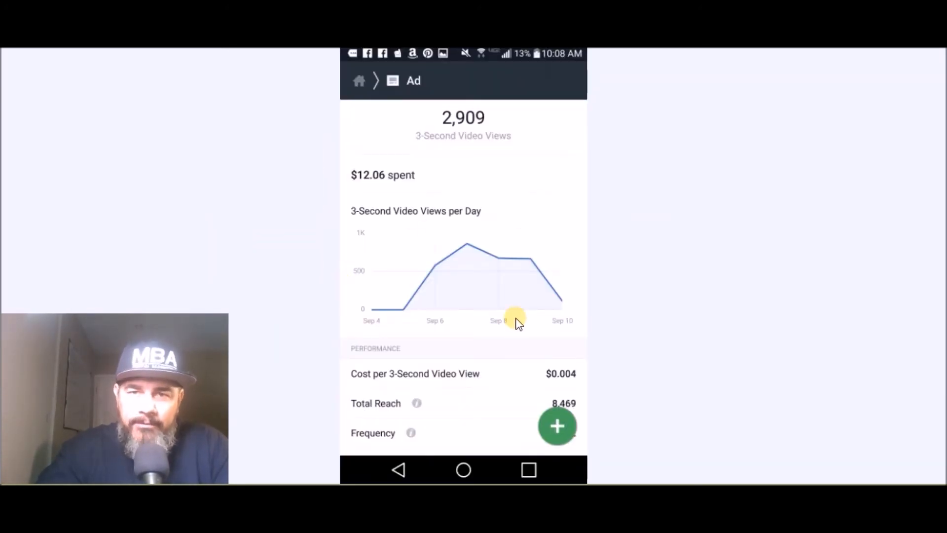
mouse_move(568, 394)
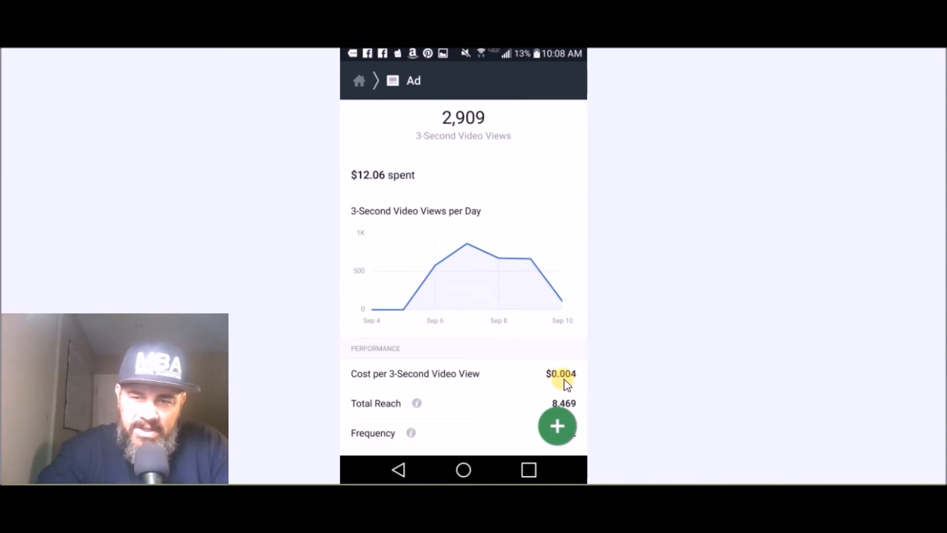
mouse_move(580, 339)
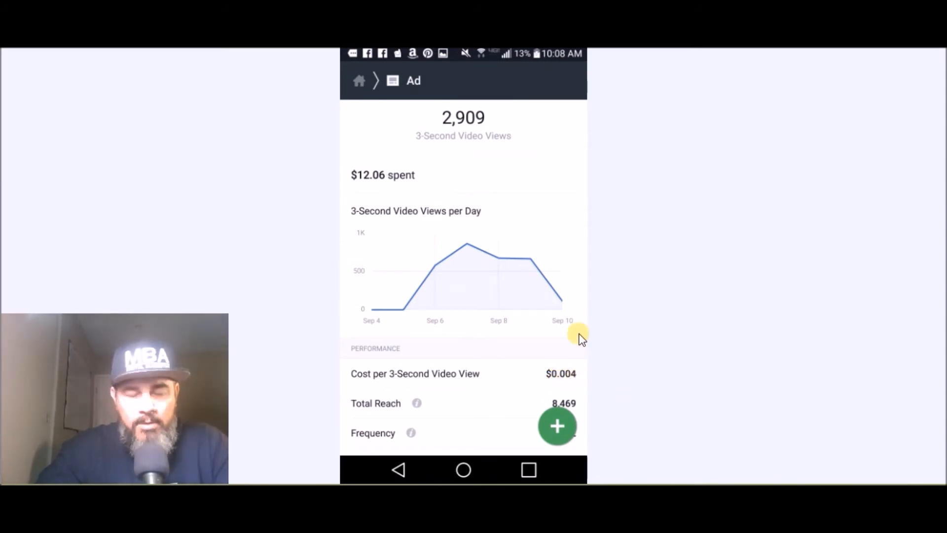
mouse_move(459, 153)
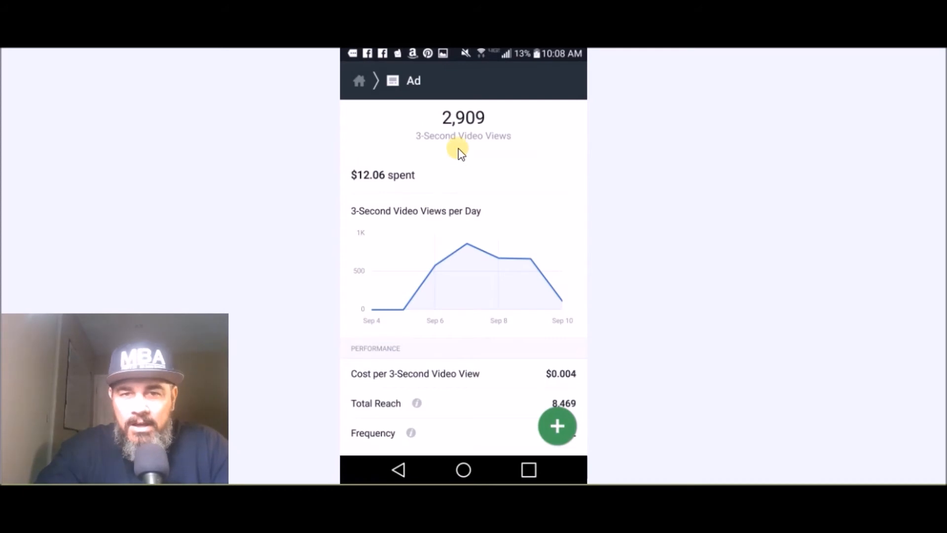
mouse_move(388, 186)
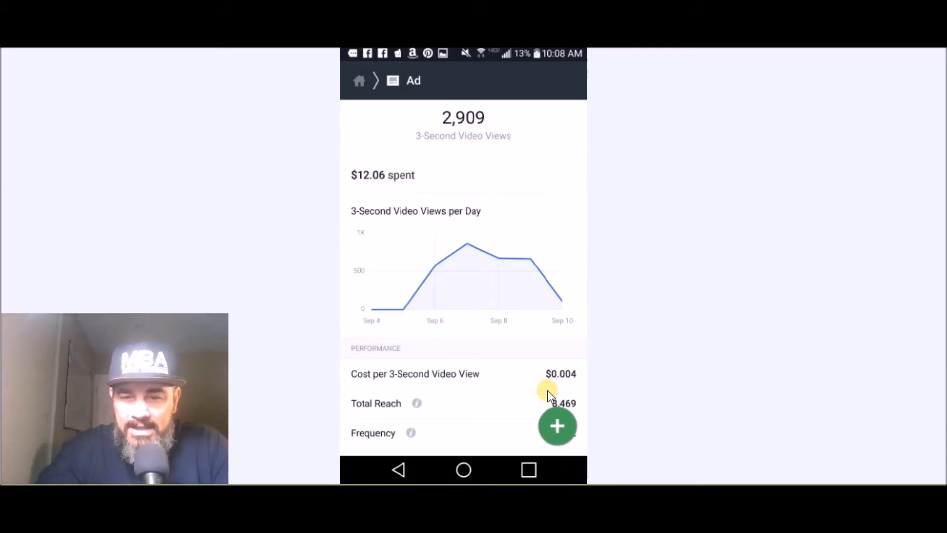
mouse_move(569, 384)
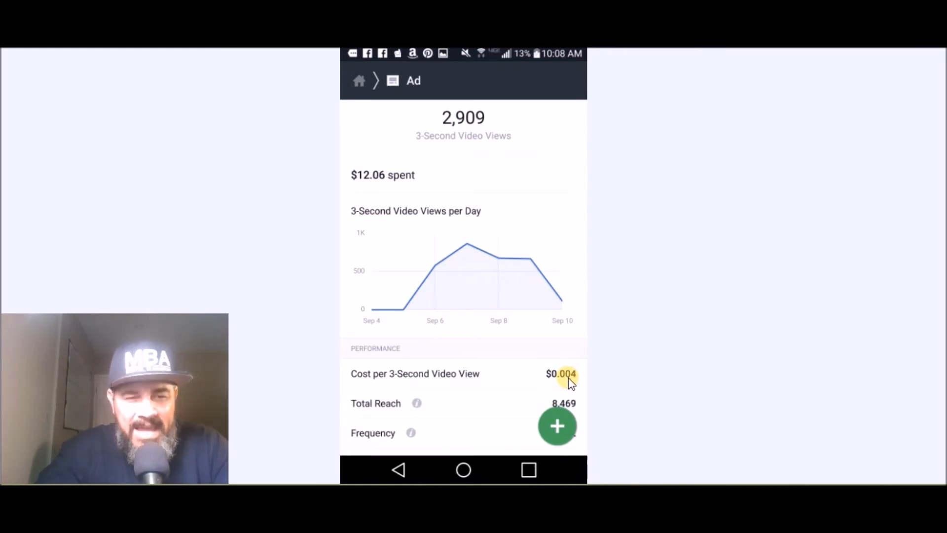
mouse_move(633, 355)
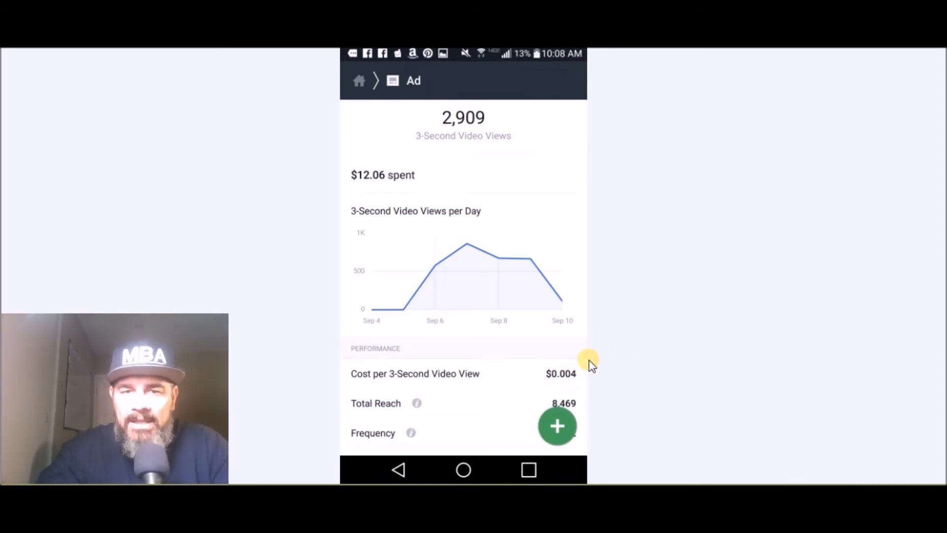
mouse_move(640, 342)
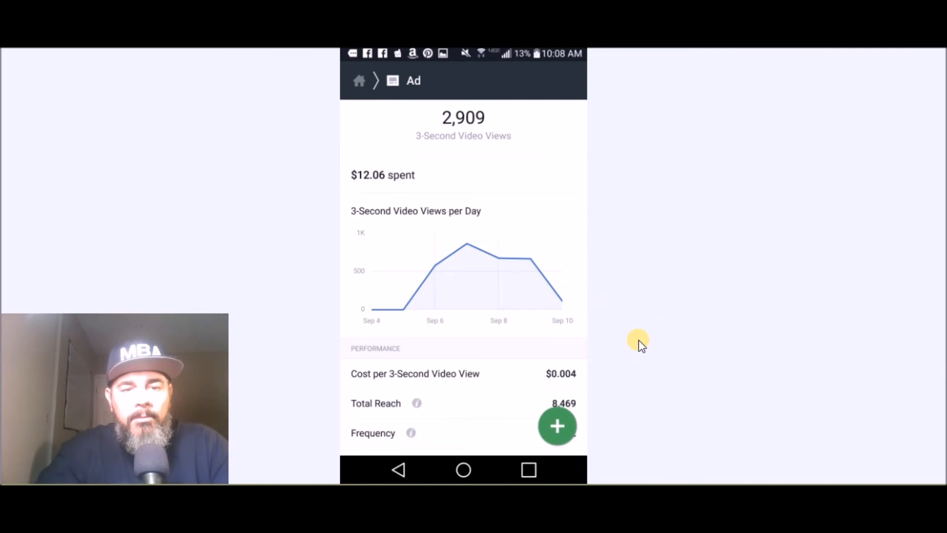
mouse_move(531, 353)
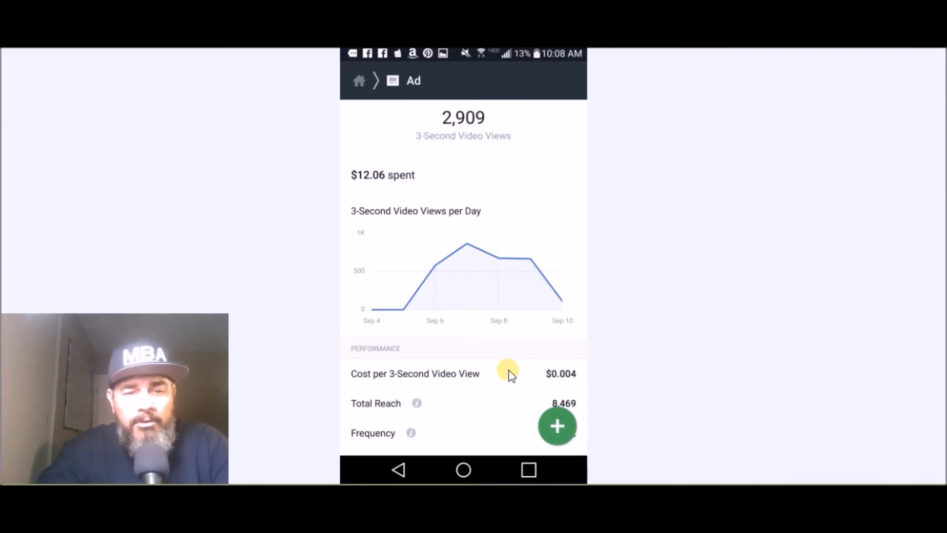
mouse_move(531, 383)
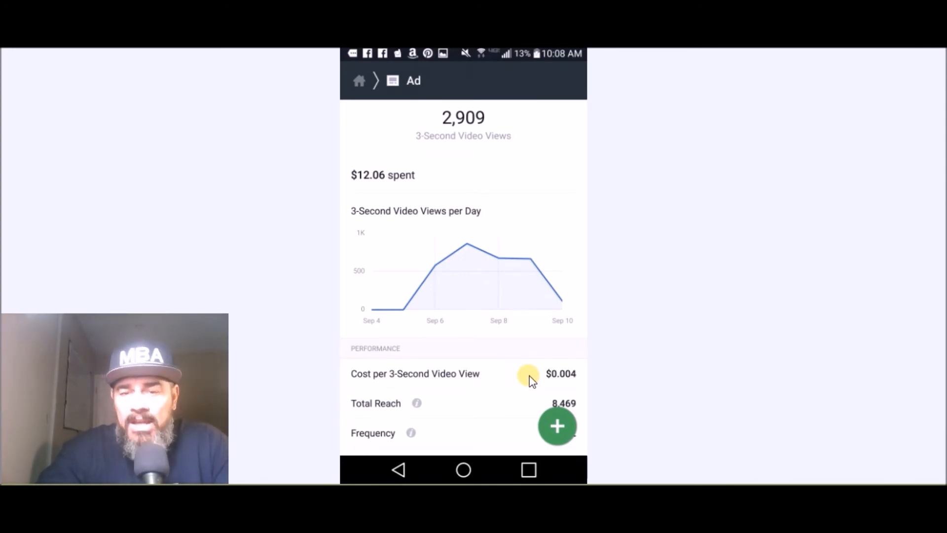
mouse_move(524, 398)
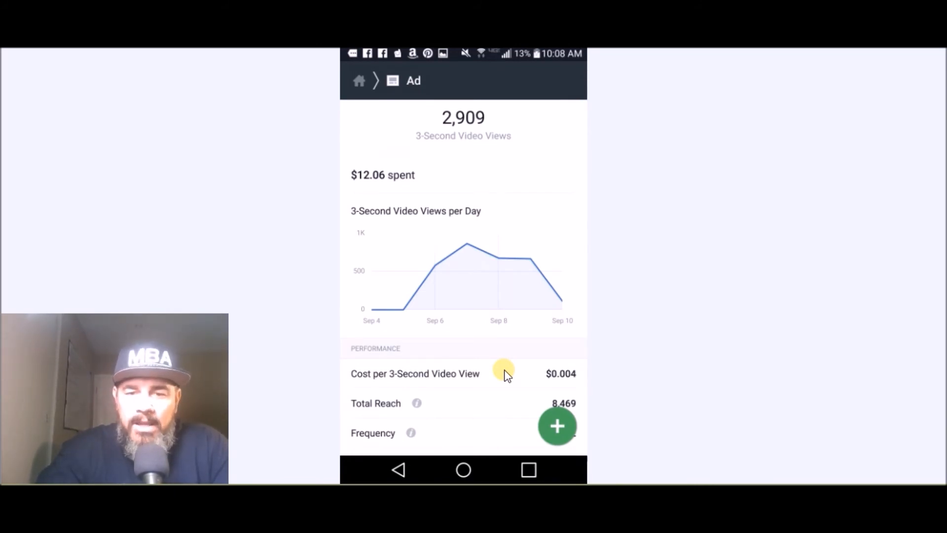
mouse_move(519, 381)
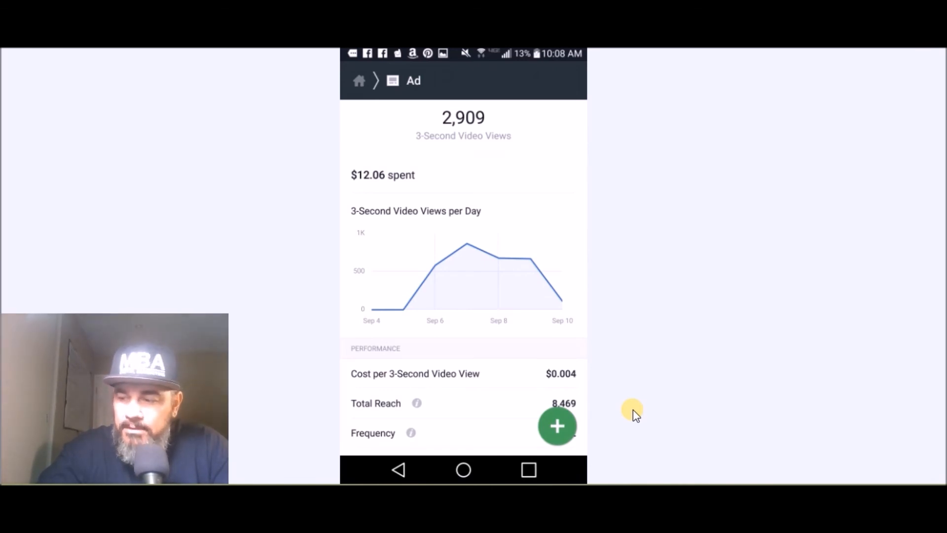
mouse_move(602, 396)
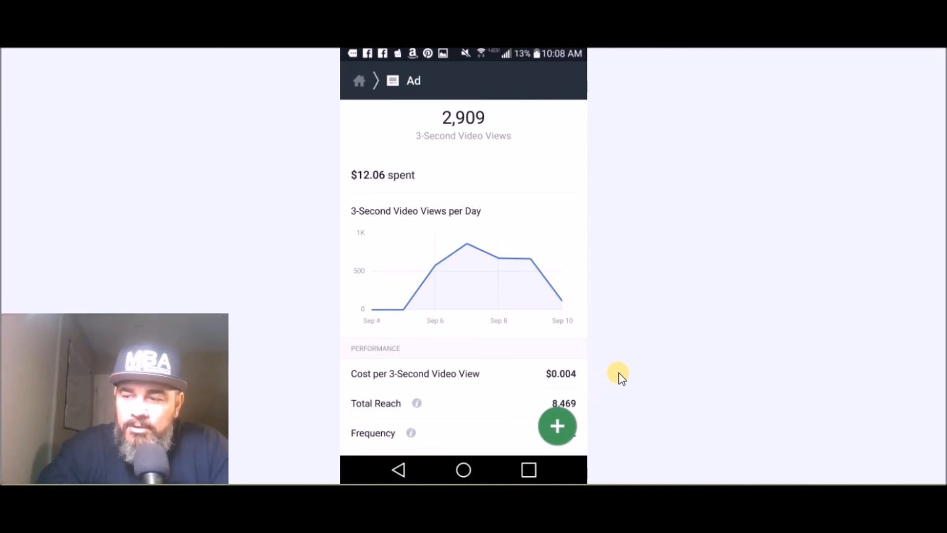
mouse_move(586, 390)
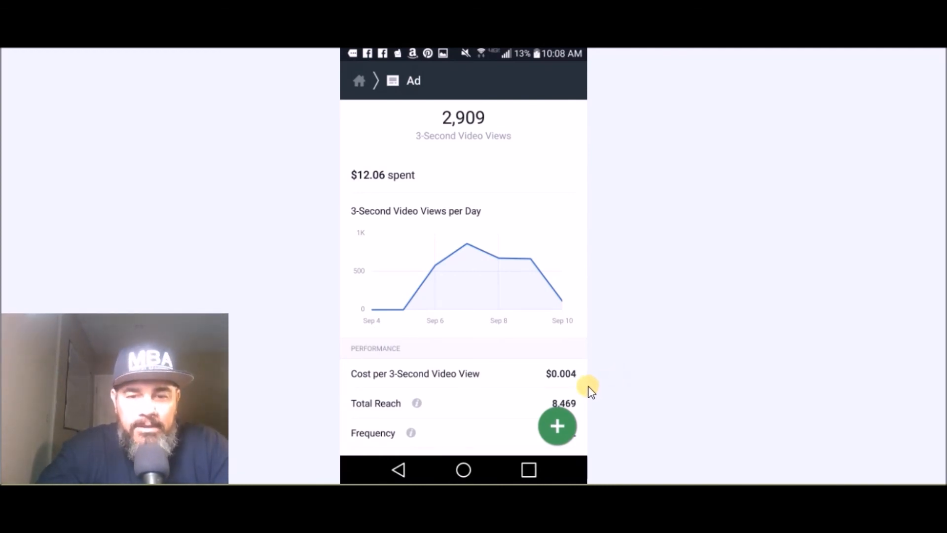